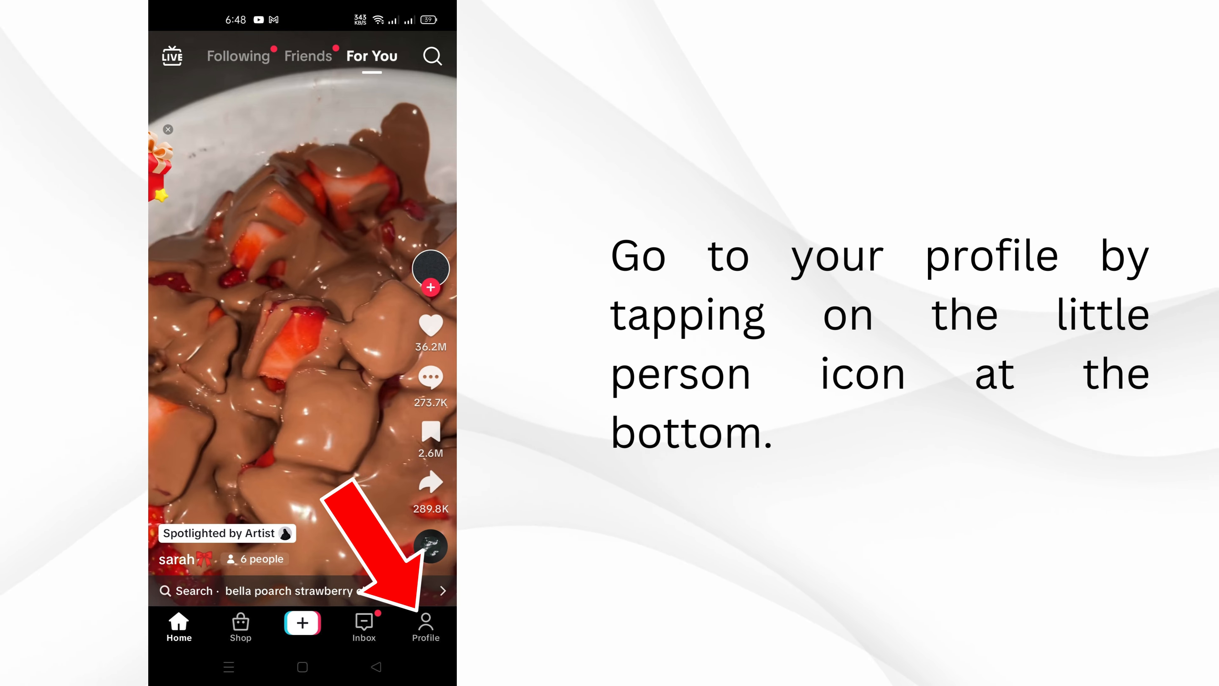
# Reach the Account settings page from your profile via Settings and privacy
pyautogui.click(425, 625)
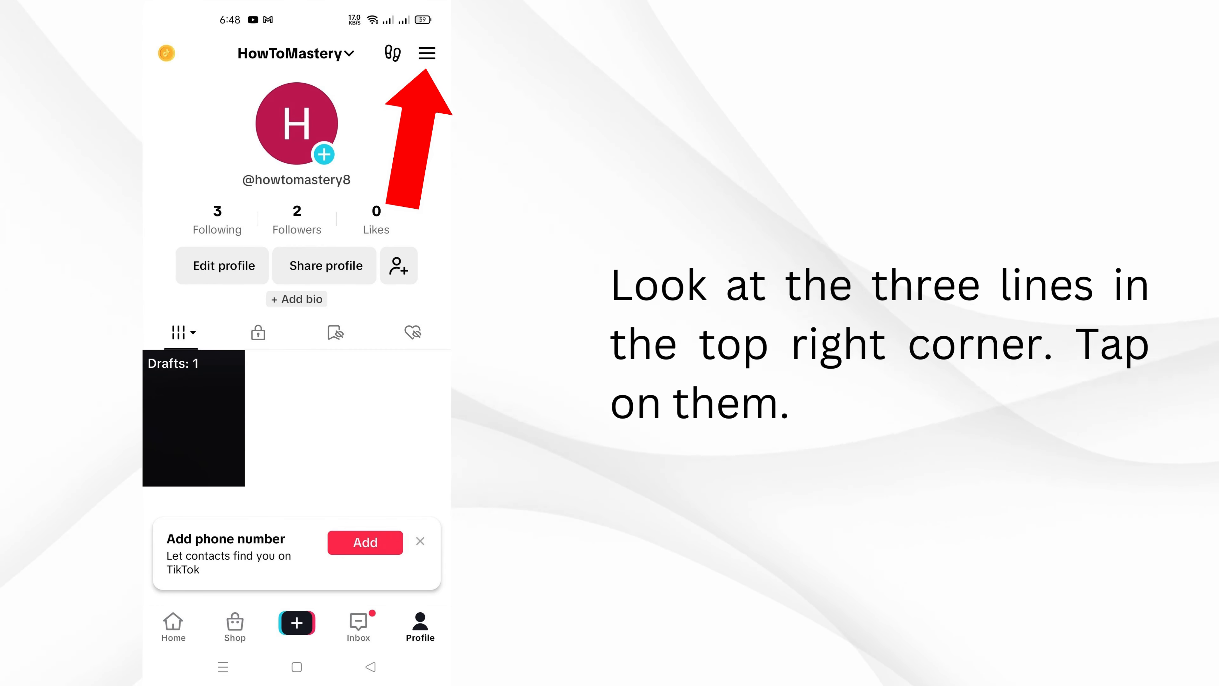
pyautogui.click(426, 52)
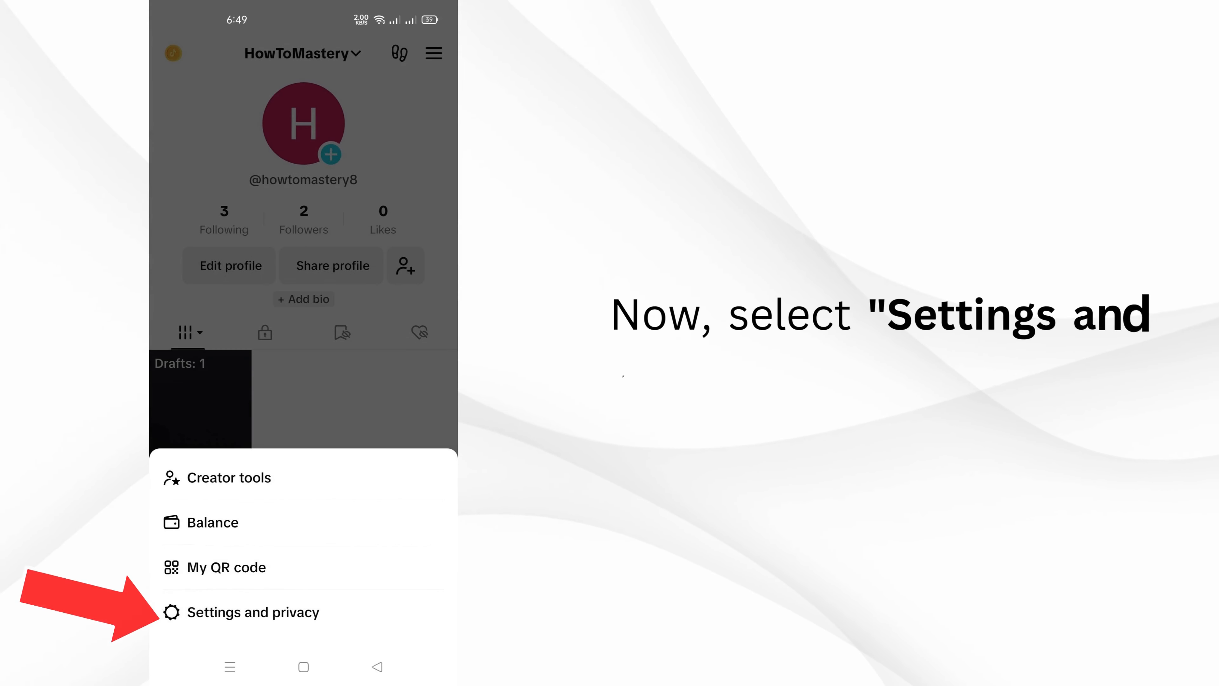
pyautogui.click(273, 612)
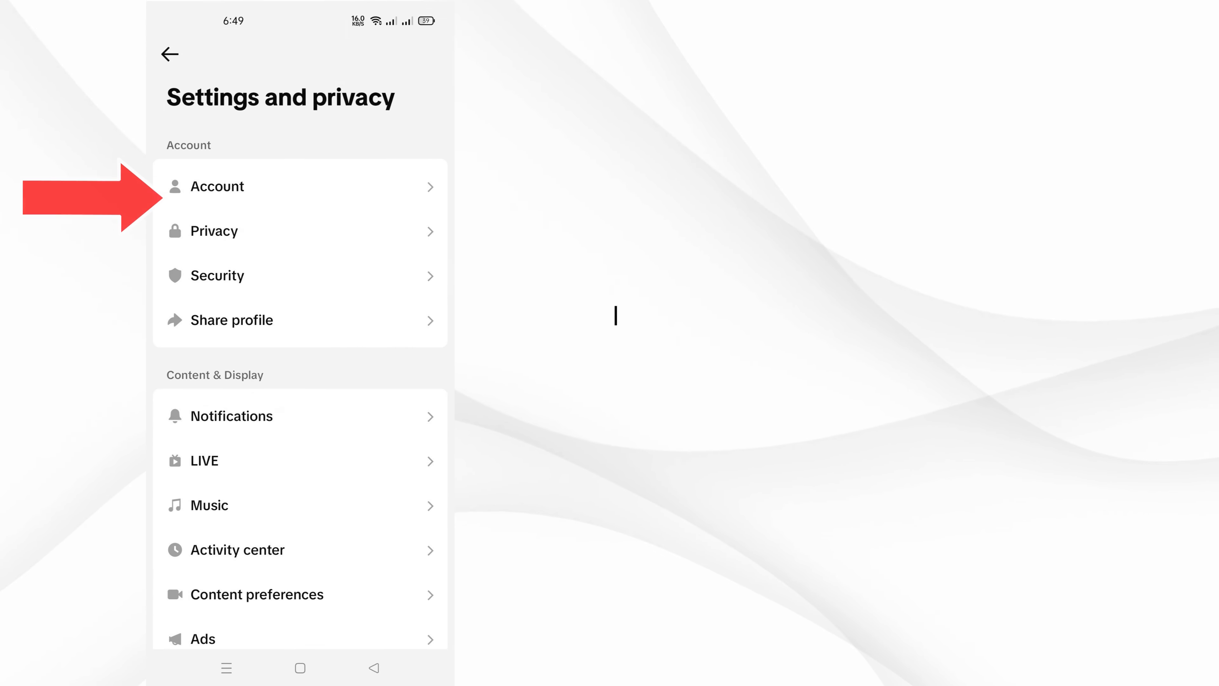
pyautogui.click(221, 186)
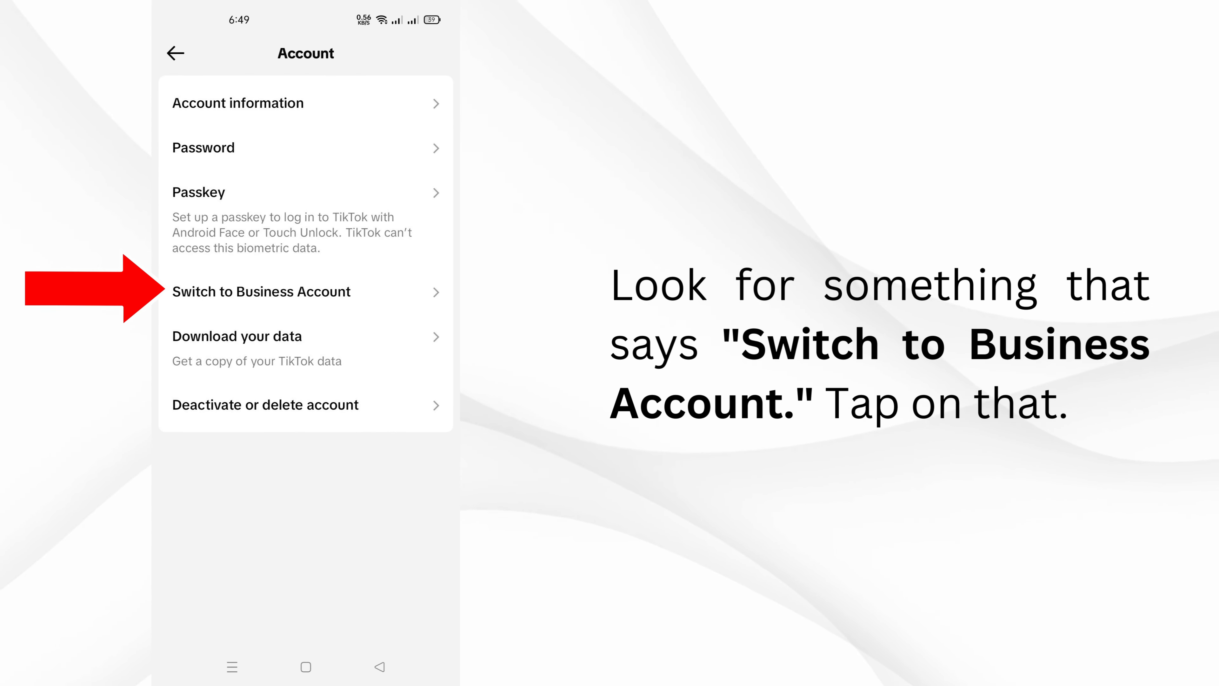
# Switch to a Business Account, skipping email, bio and intro video, and return to the profile
pyautogui.click(261, 291)
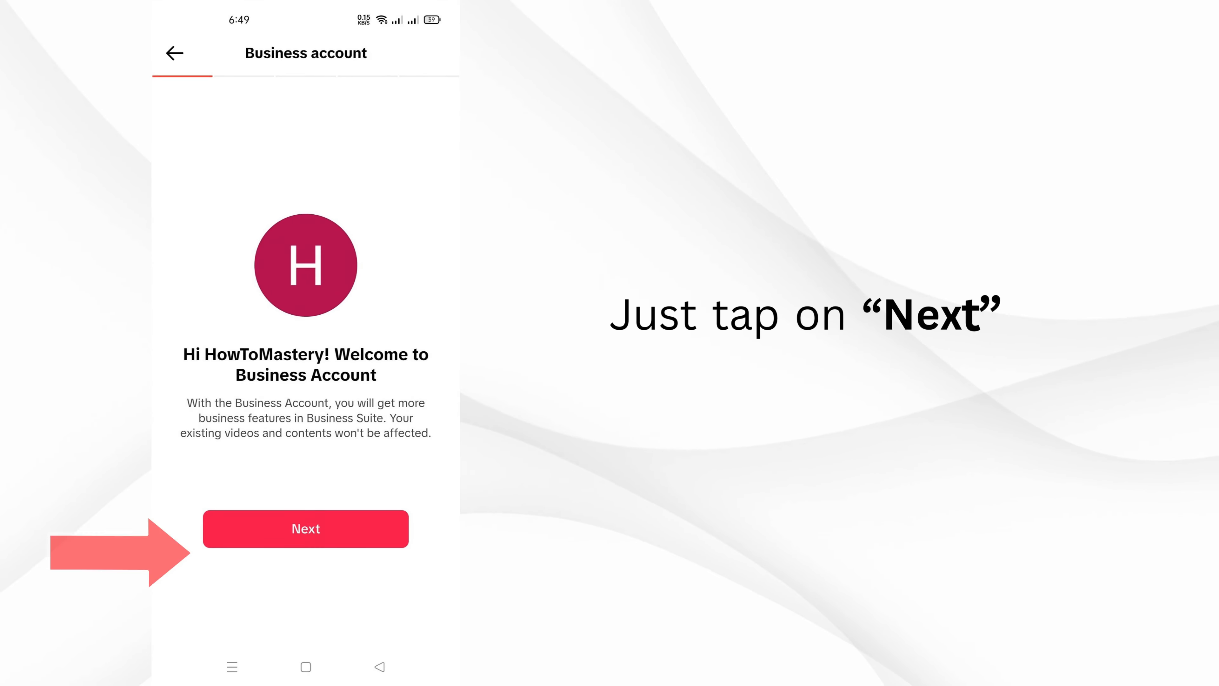
pyautogui.click(305, 529)
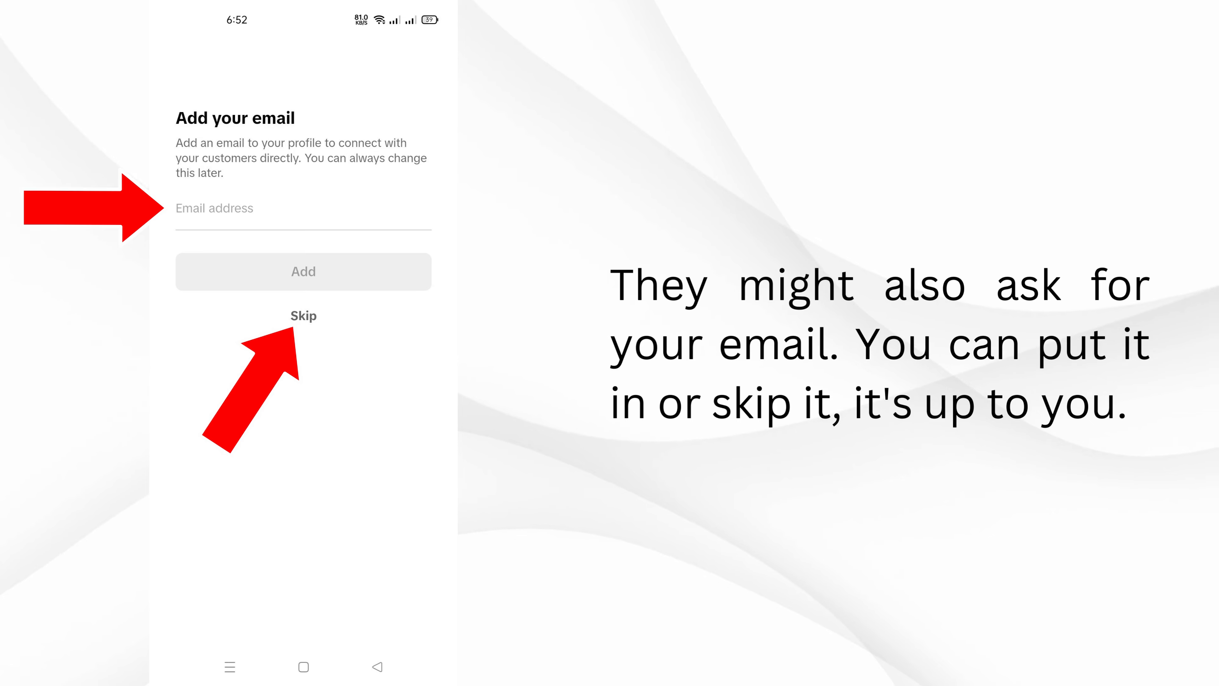
pyautogui.click(302, 314)
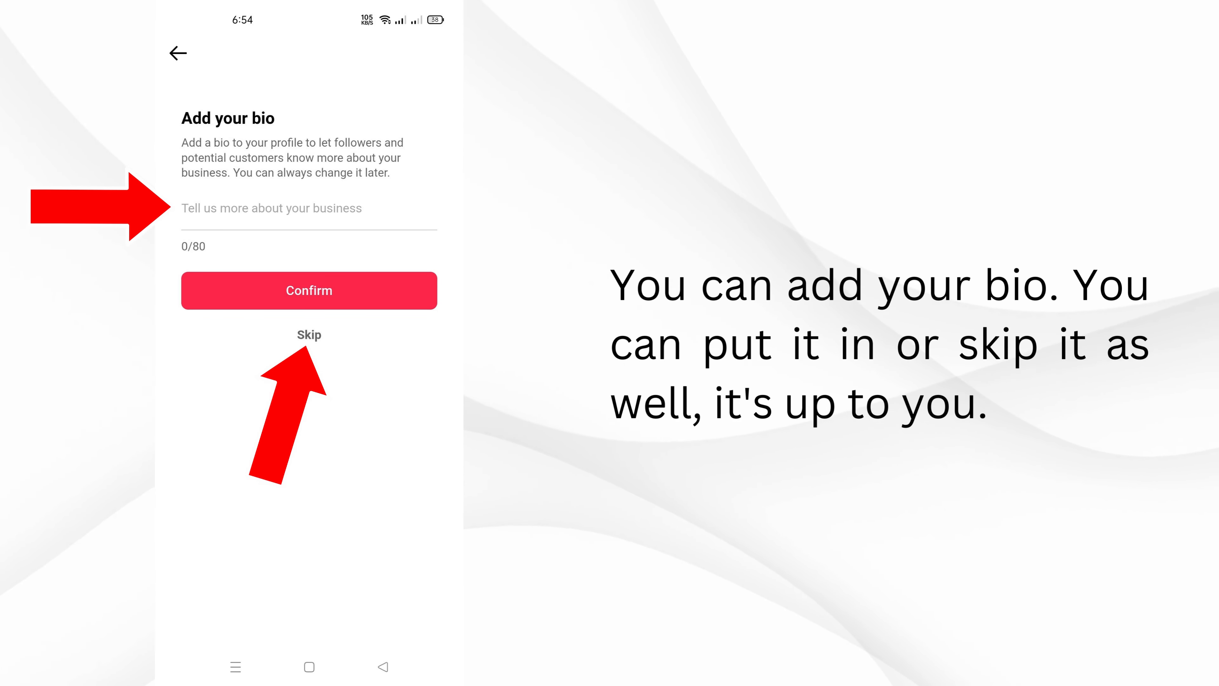
pyautogui.click(308, 335)
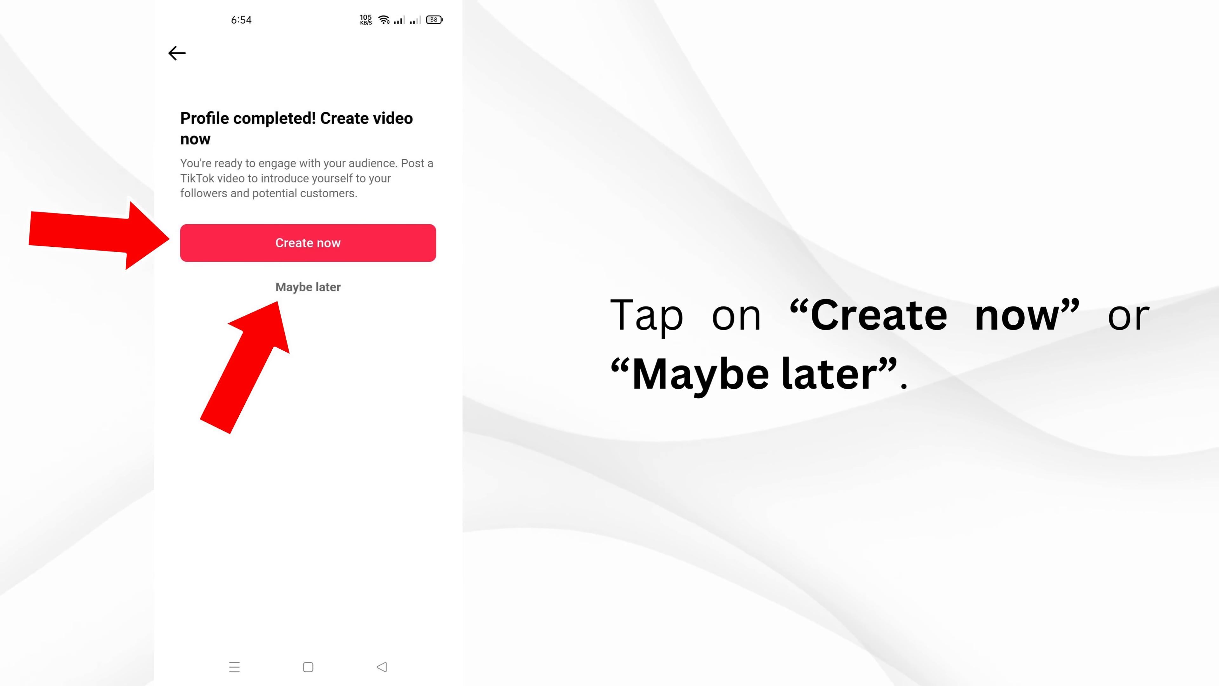
pyautogui.click(307, 287)
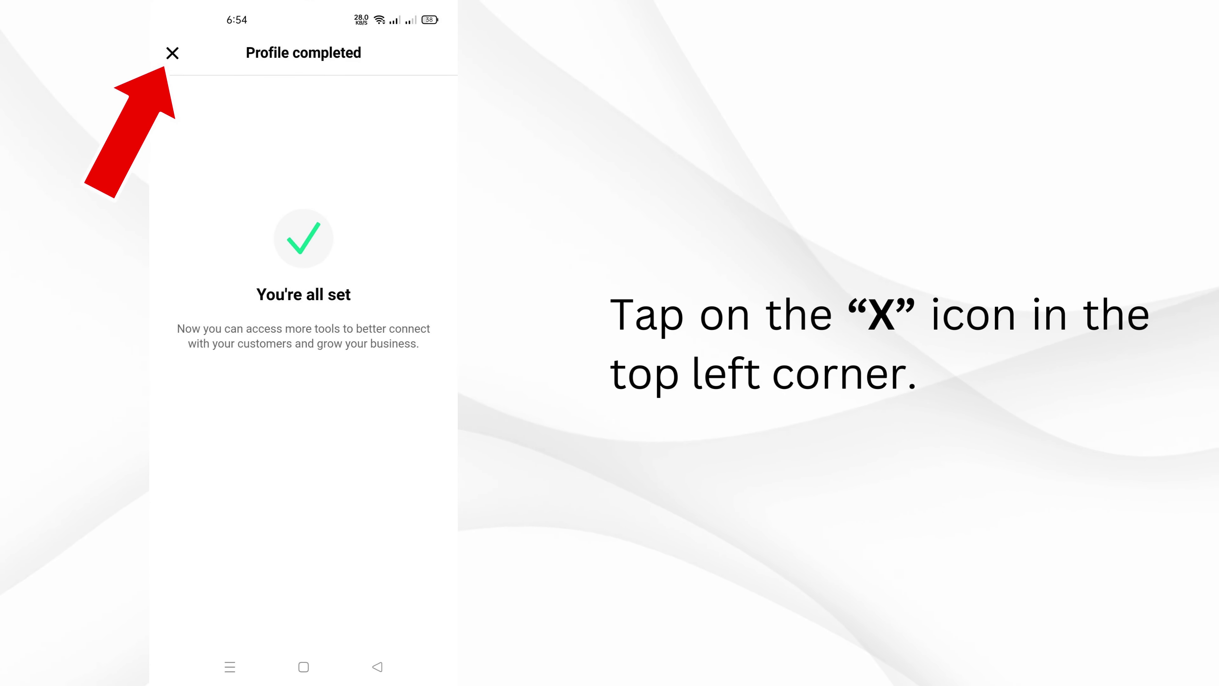
pyautogui.click(172, 52)
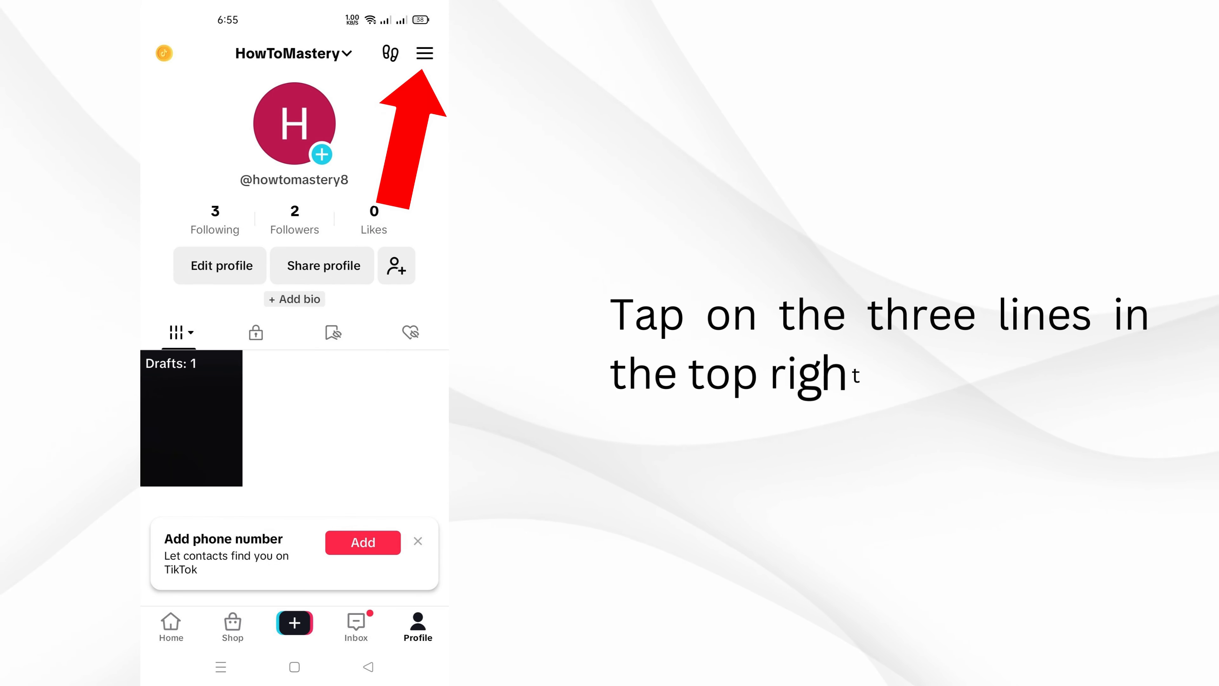
# Join the Business Page from the Business suite in the profile menu
pyautogui.click(424, 53)
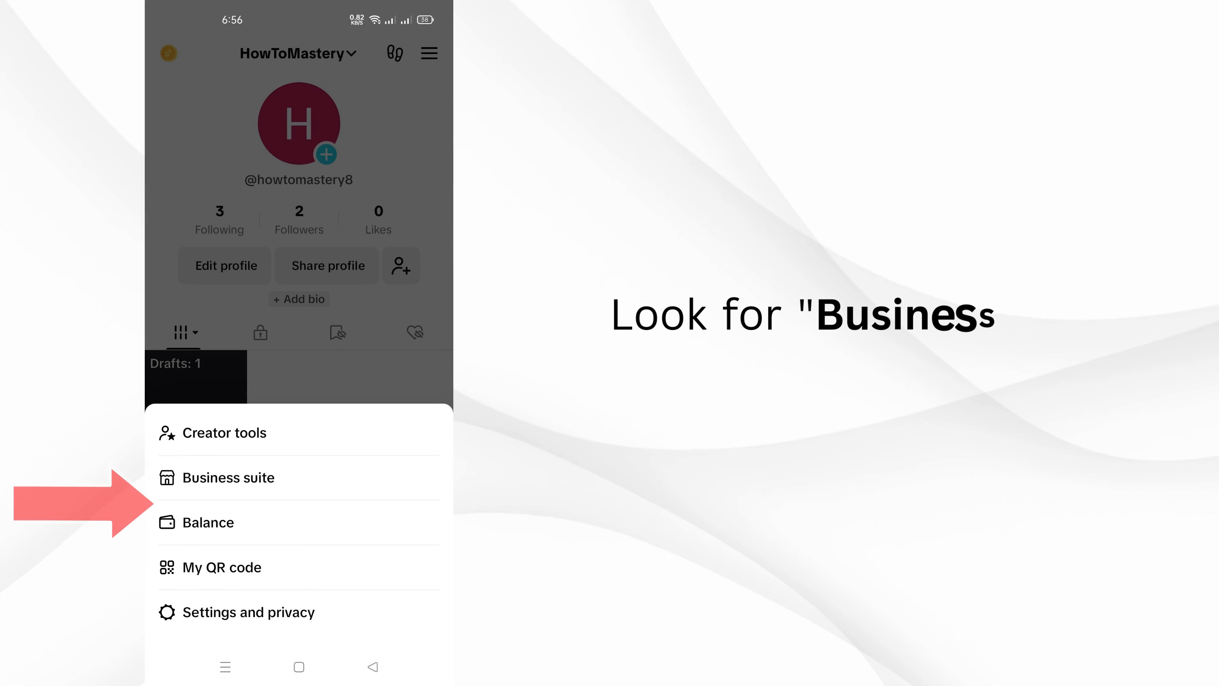
pyautogui.click(231, 478)
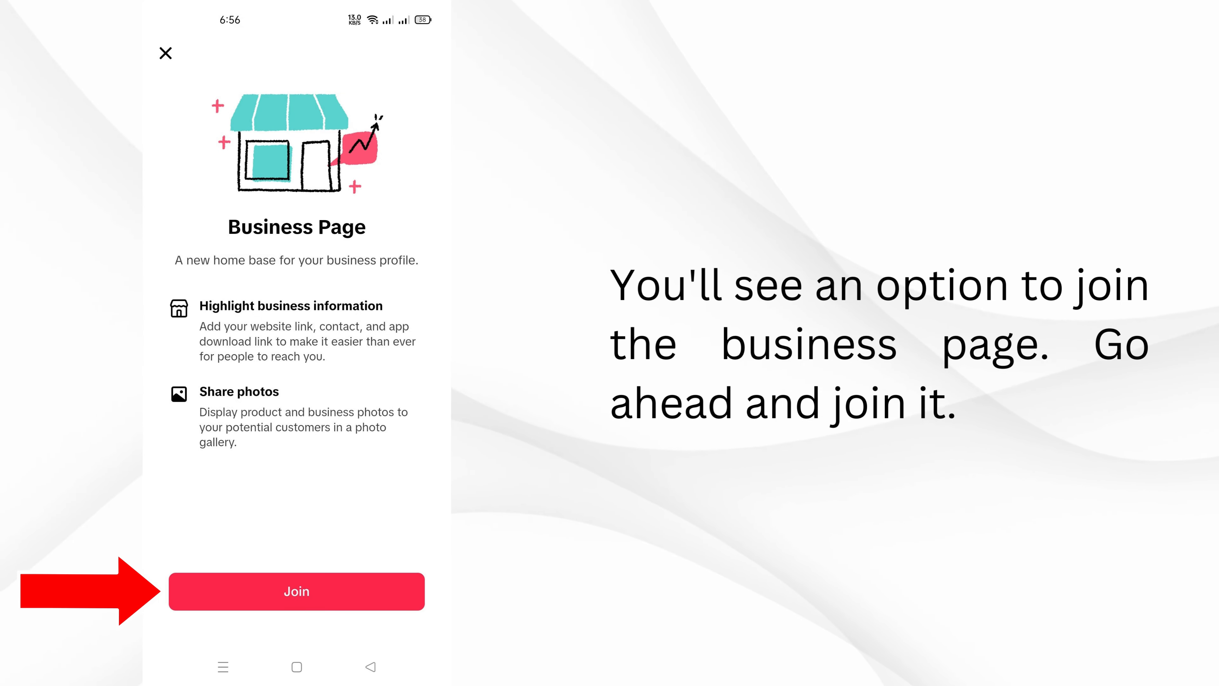
pyautogui.click(296, 591)
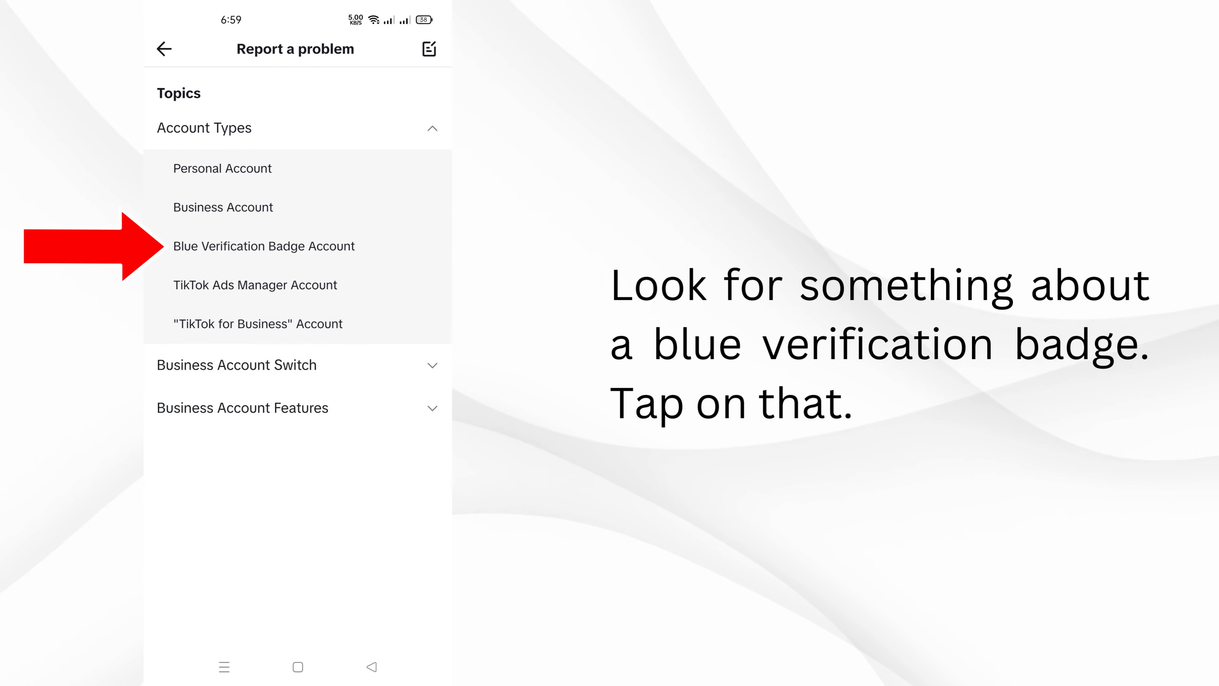
# Mark the 'What is a verified badge?' article as not resolving the problem to reach the feedback form
pyautogui.click(263, 246)
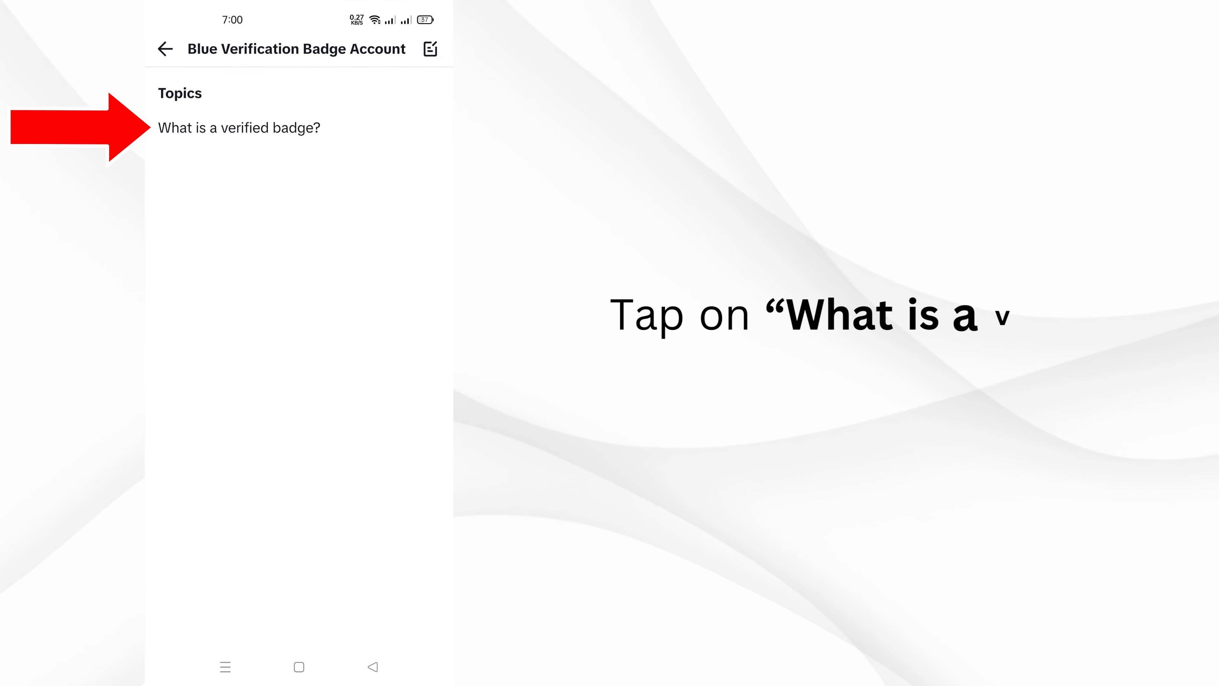
pyautogui.click(239, 127)
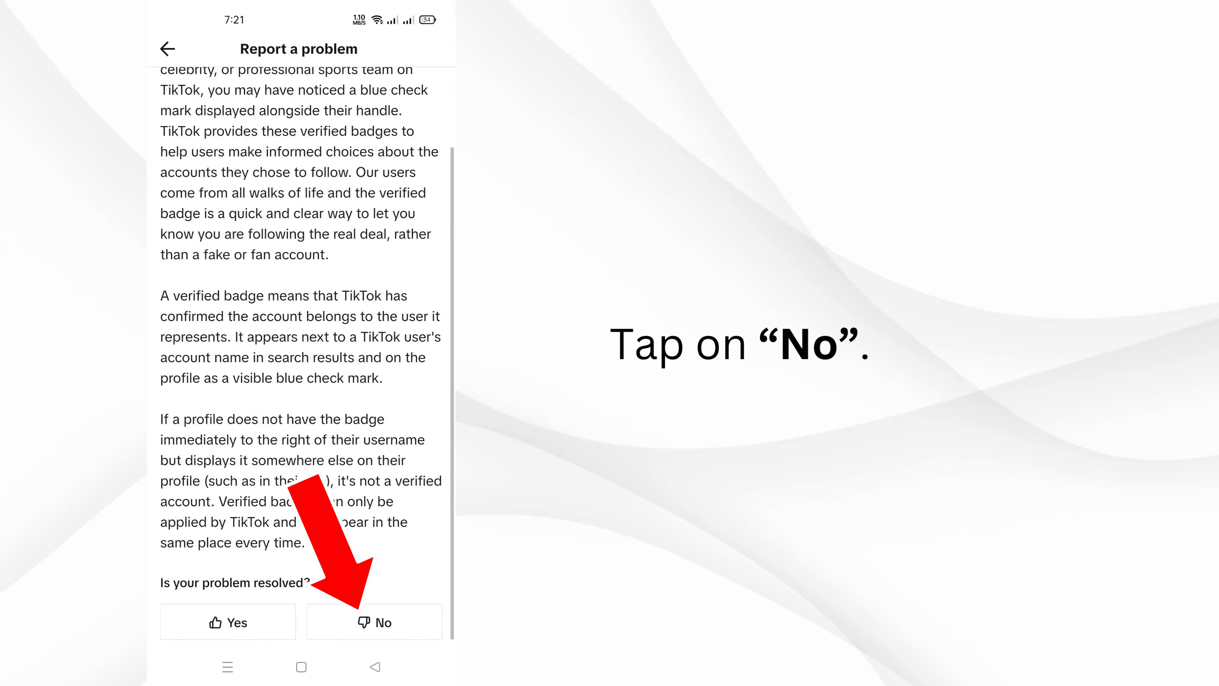
pyautogui.click(374, 622)
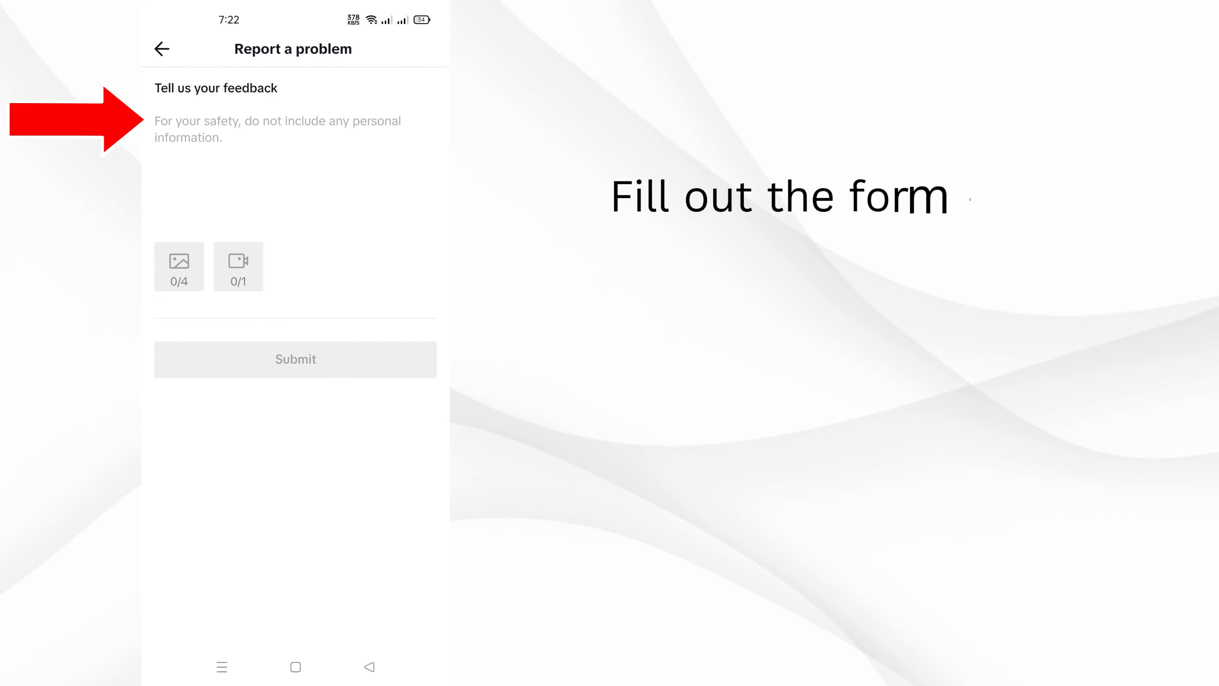